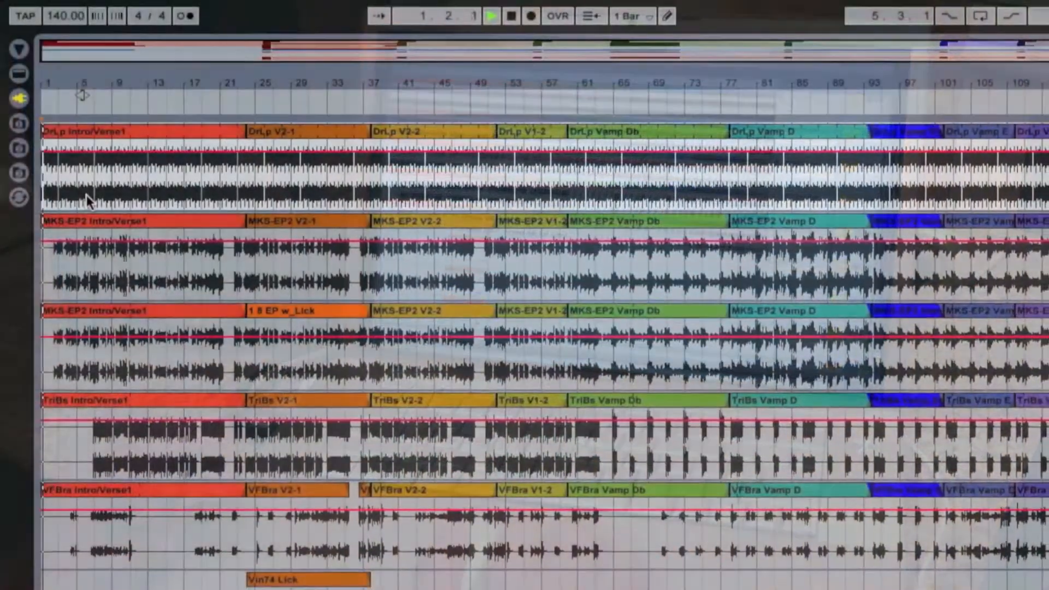
{"action": "left_click", "coordinate": [490, 14]}
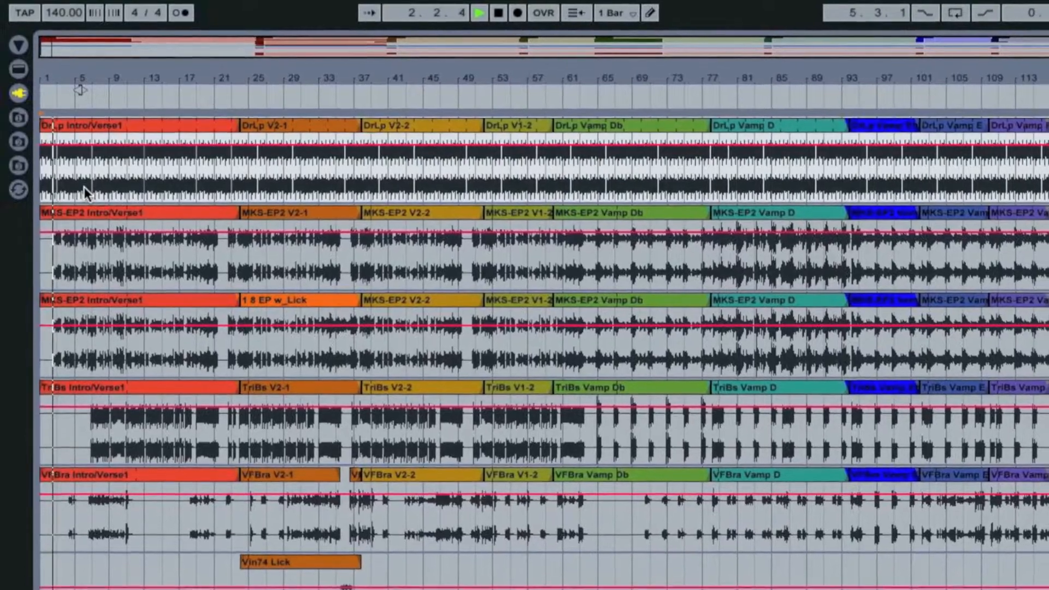
{"action": "left_click", "coordinate": [479, 13]}
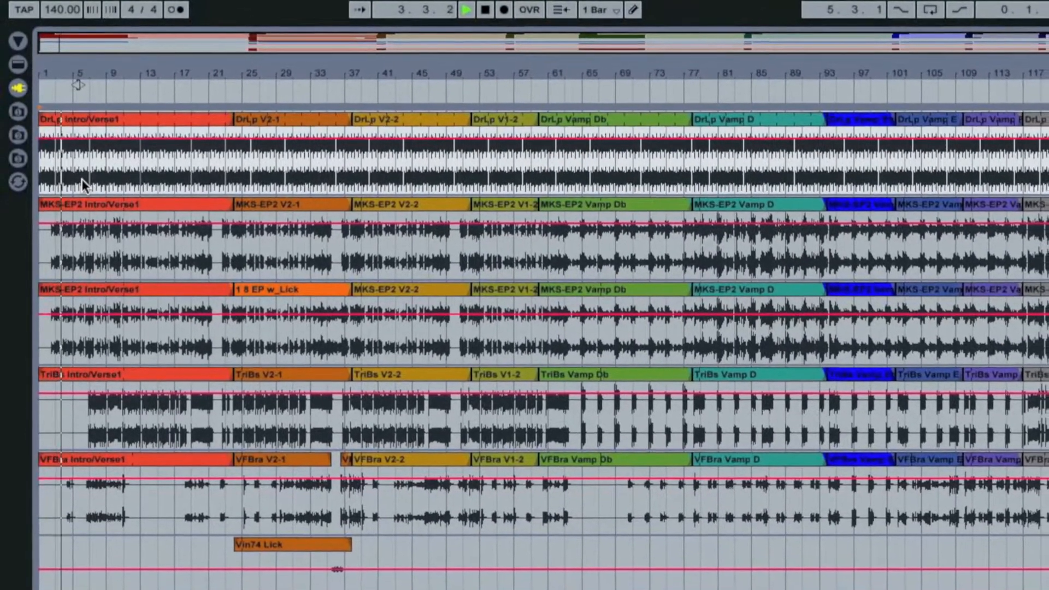